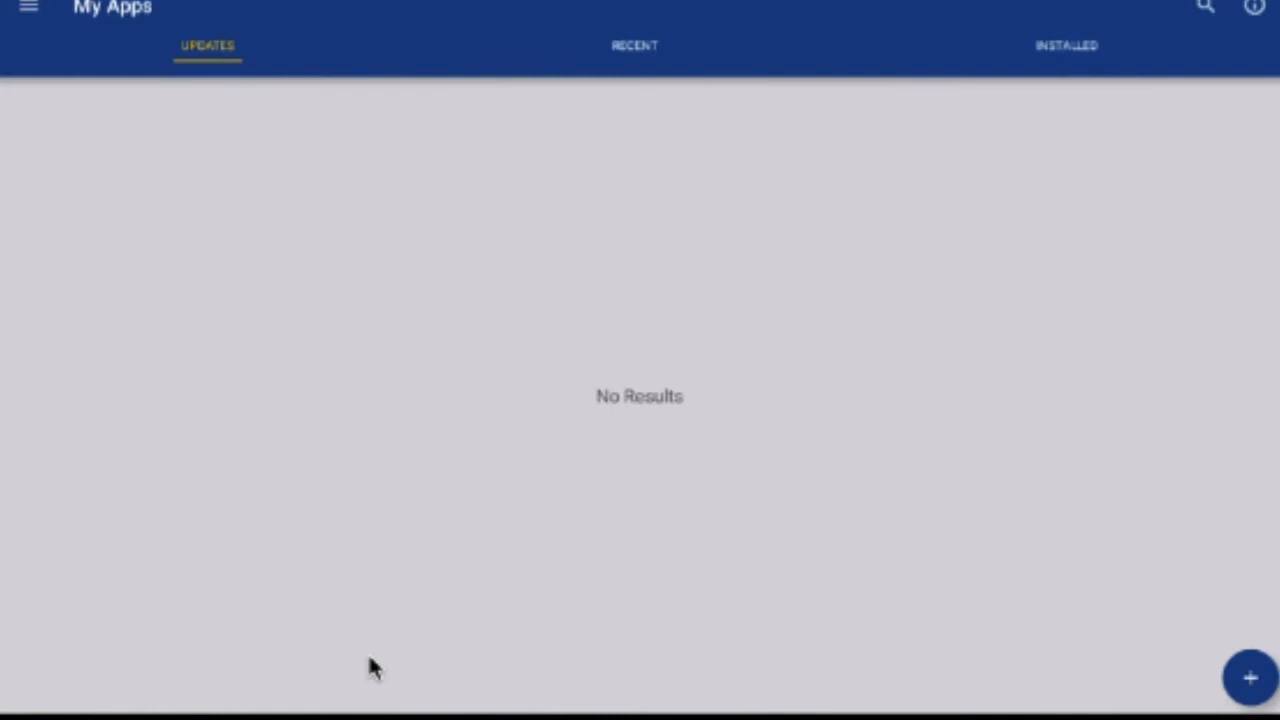
{"action": "mouse_move", "coordinate": [62, 62]}
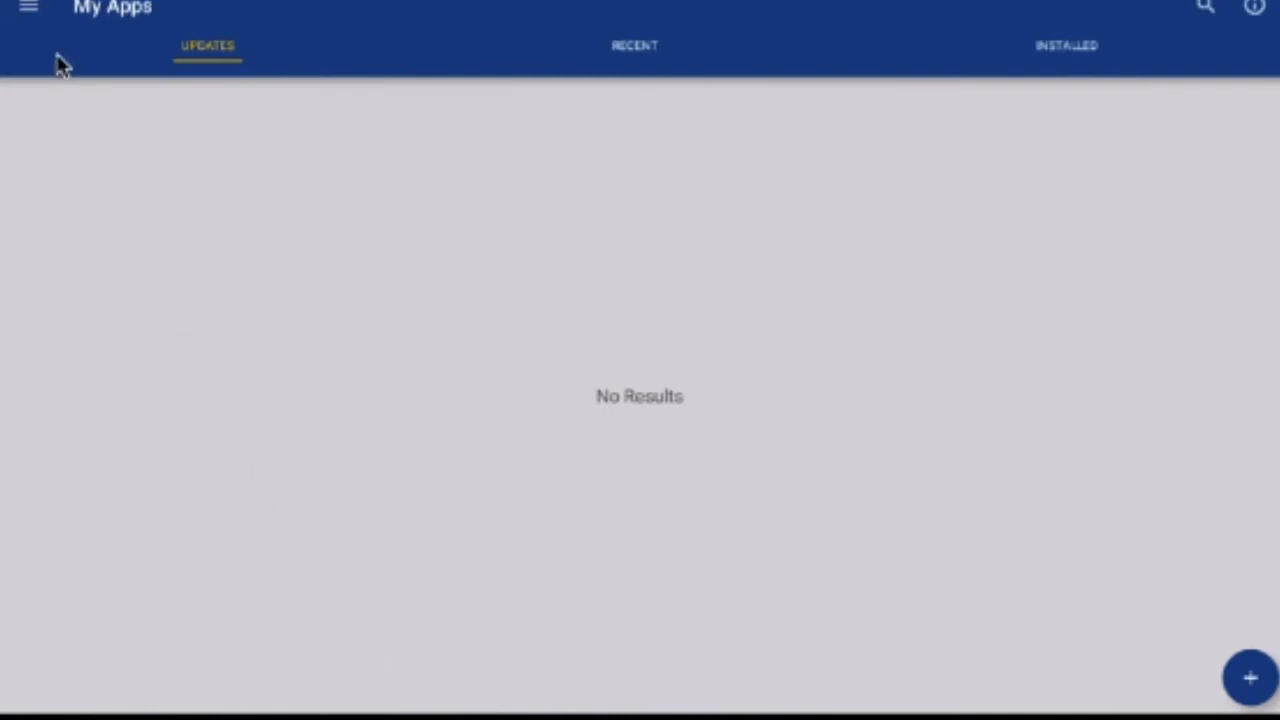
{"action": "mouse_move", "coordinate": [30, 15]}
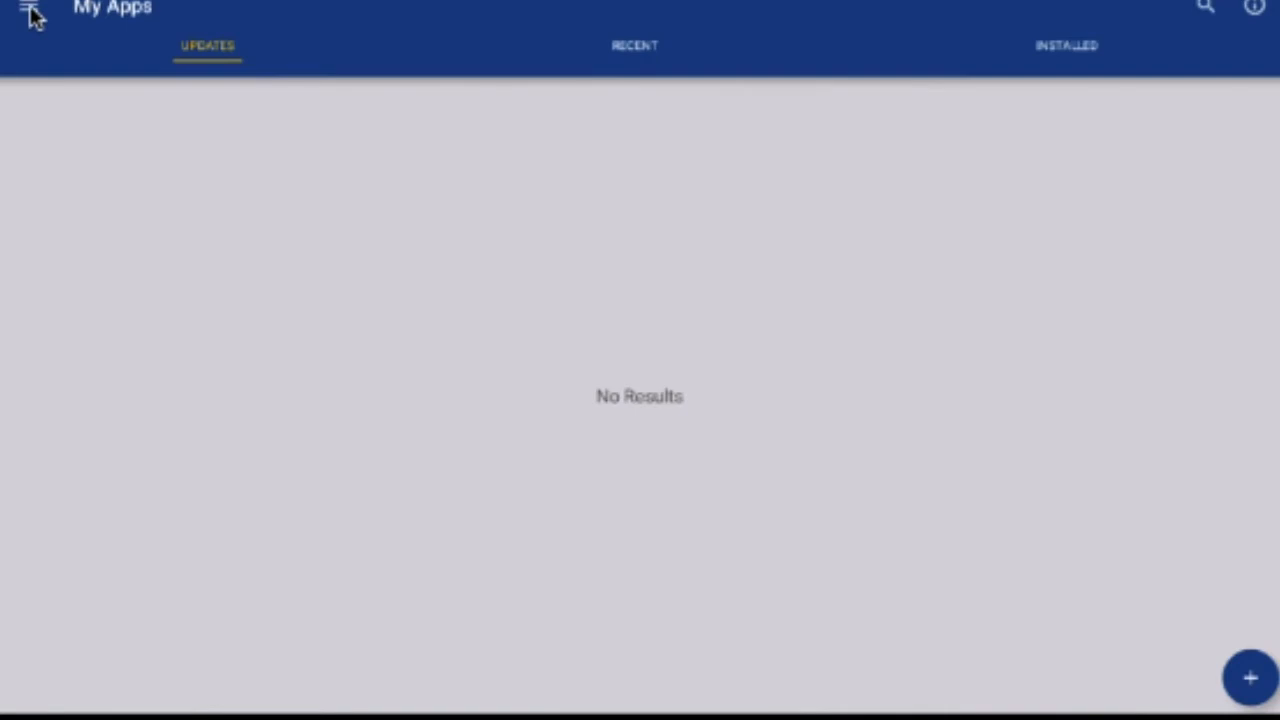
Open the navigation drawer over My Apps and choose the Licenses section
{"action": "left_click", "coordinate": [28, 10]}
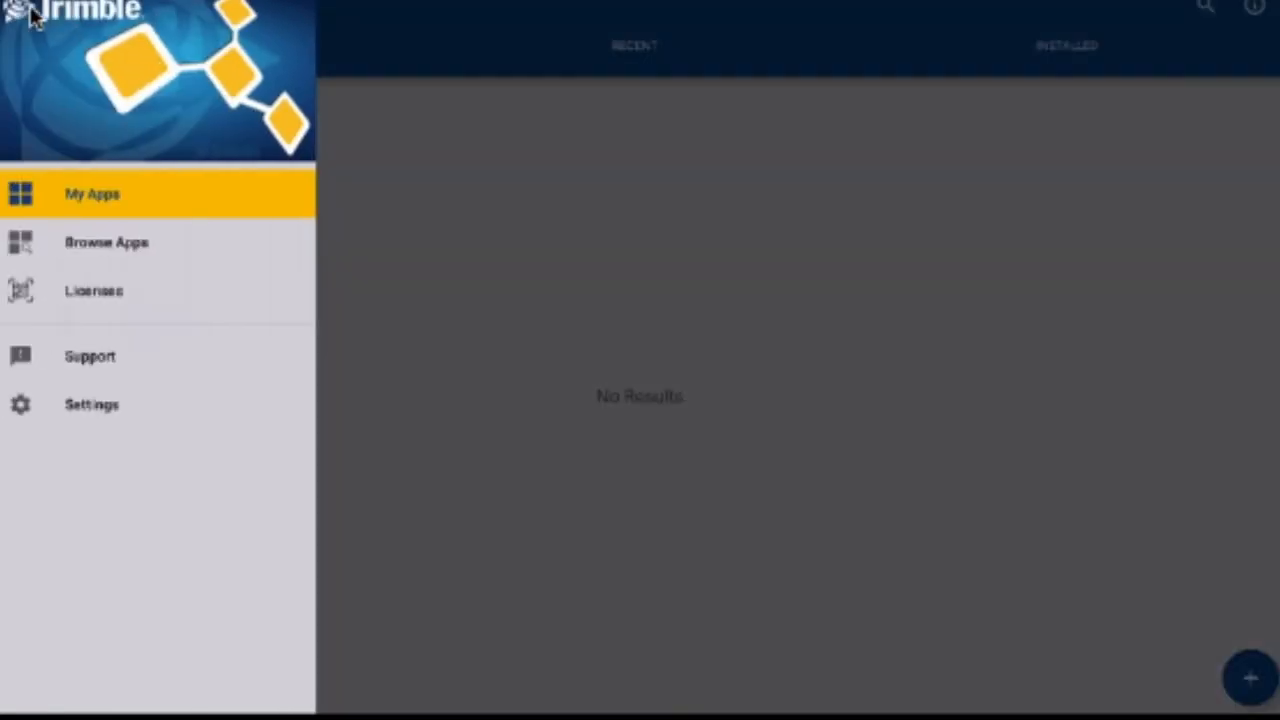
{"action": "mouse_move", "coordinate": [55, 280]}
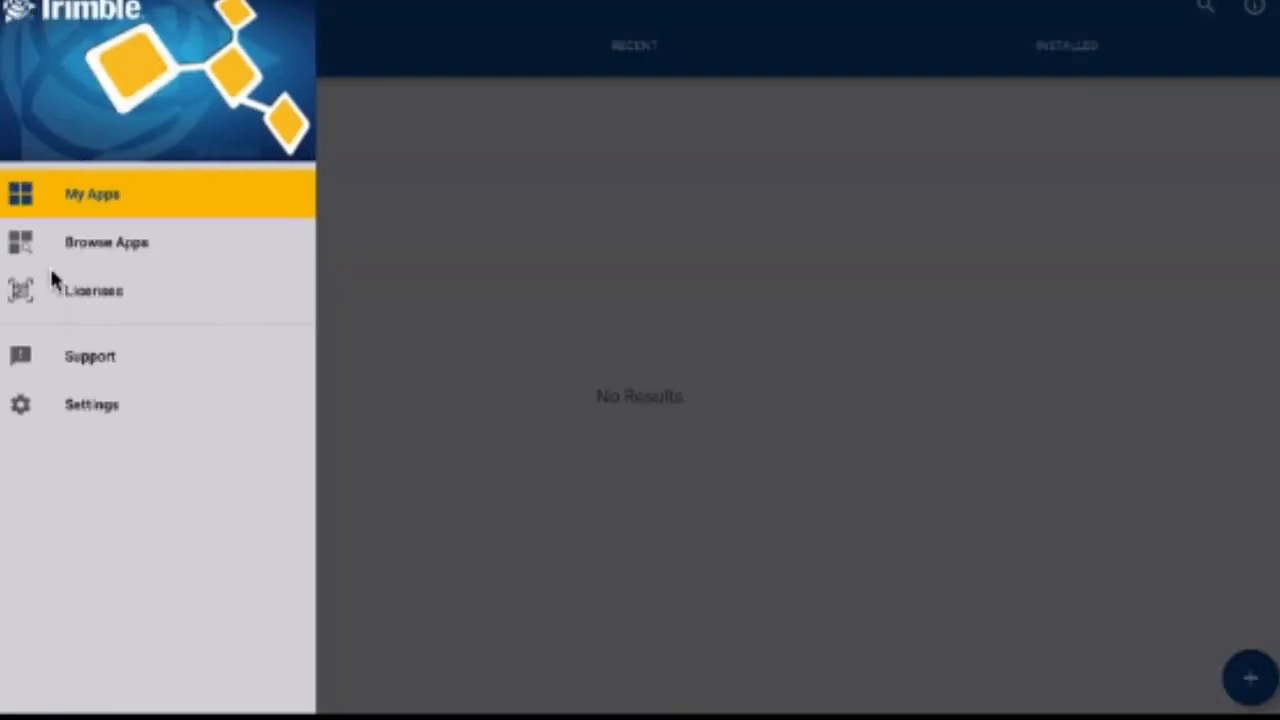
{"action": "left_click", "coordinate": [93, 290]}
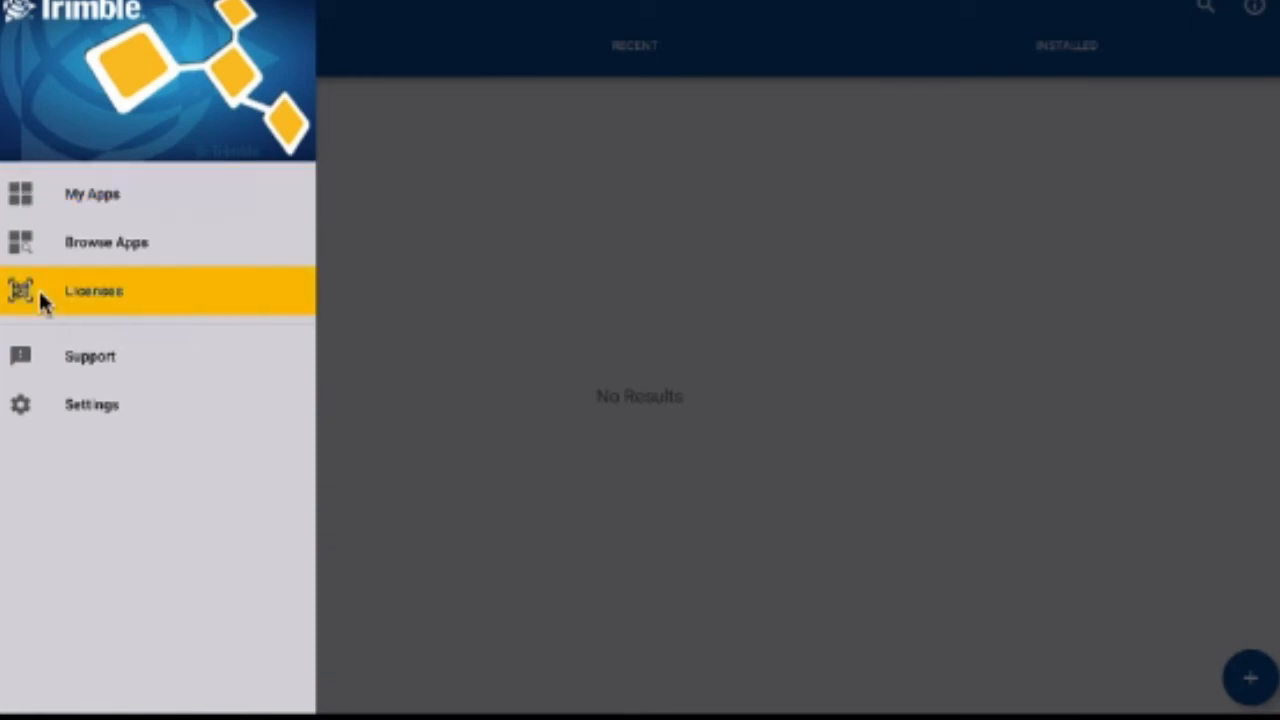
Open Licenses, find no expired licenses for the Display, then view NAV-900's five active licenses
{"action": "left_click", "coordinate": [93, 290]}
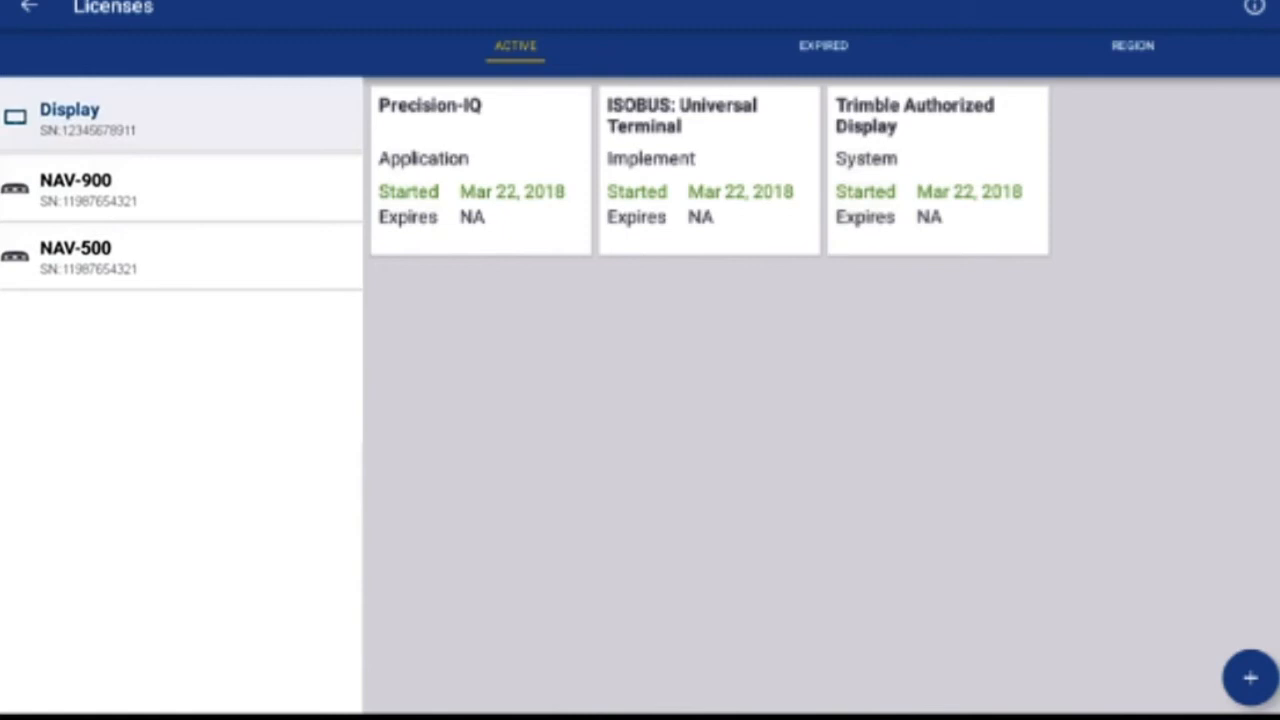
{"action": "mouse_move", "coordinate": [822, 45]}
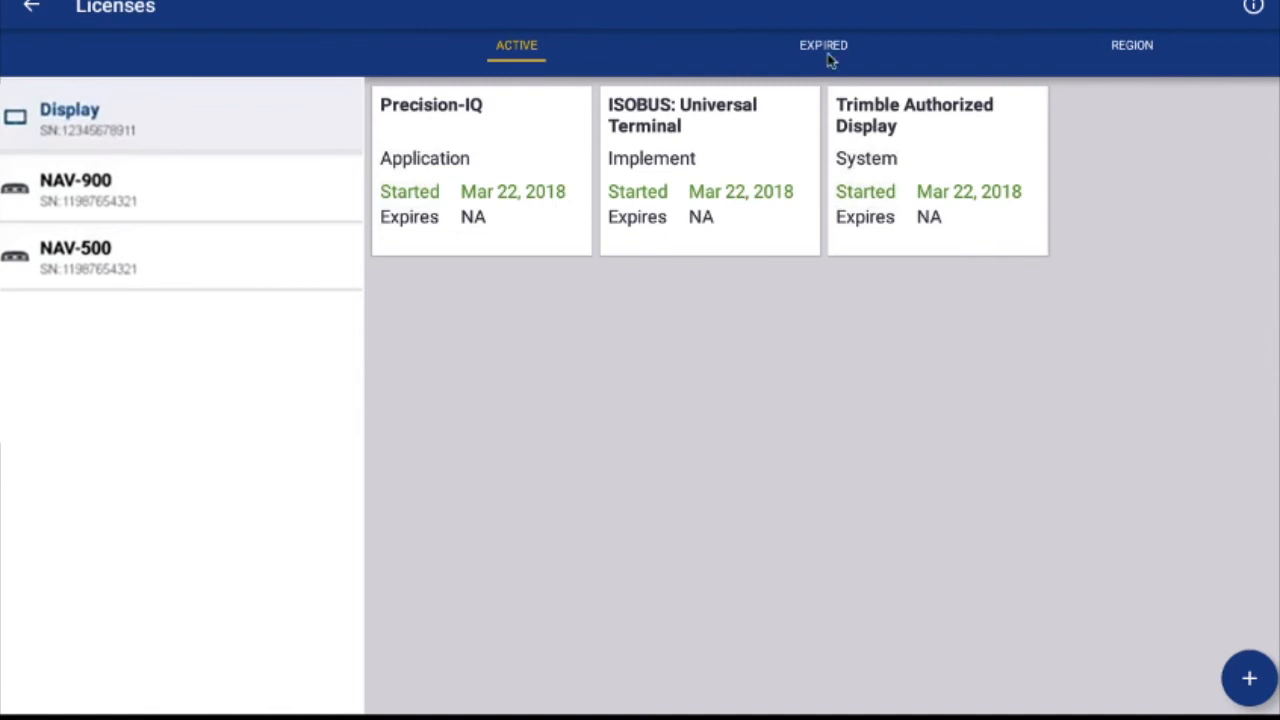
{"action": "left_click", "coordinate": [823, 45]}
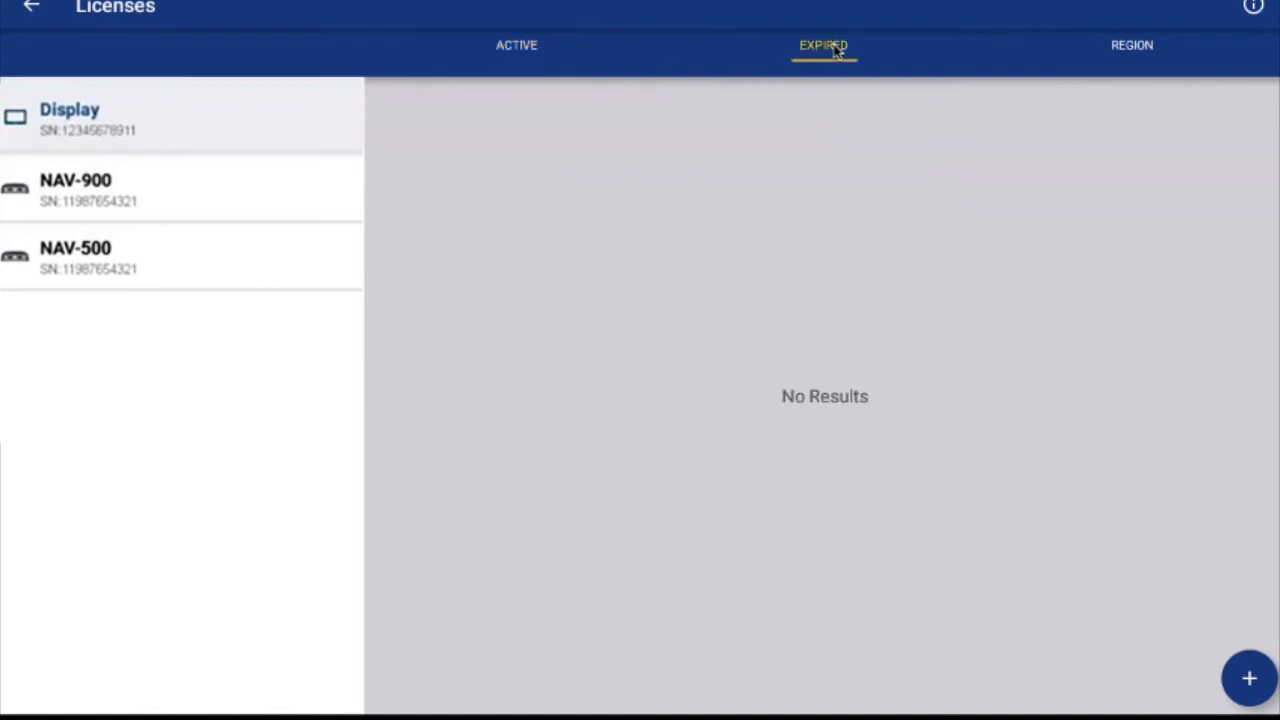
{"action": "left_click", "coordinate": [516, 45]}
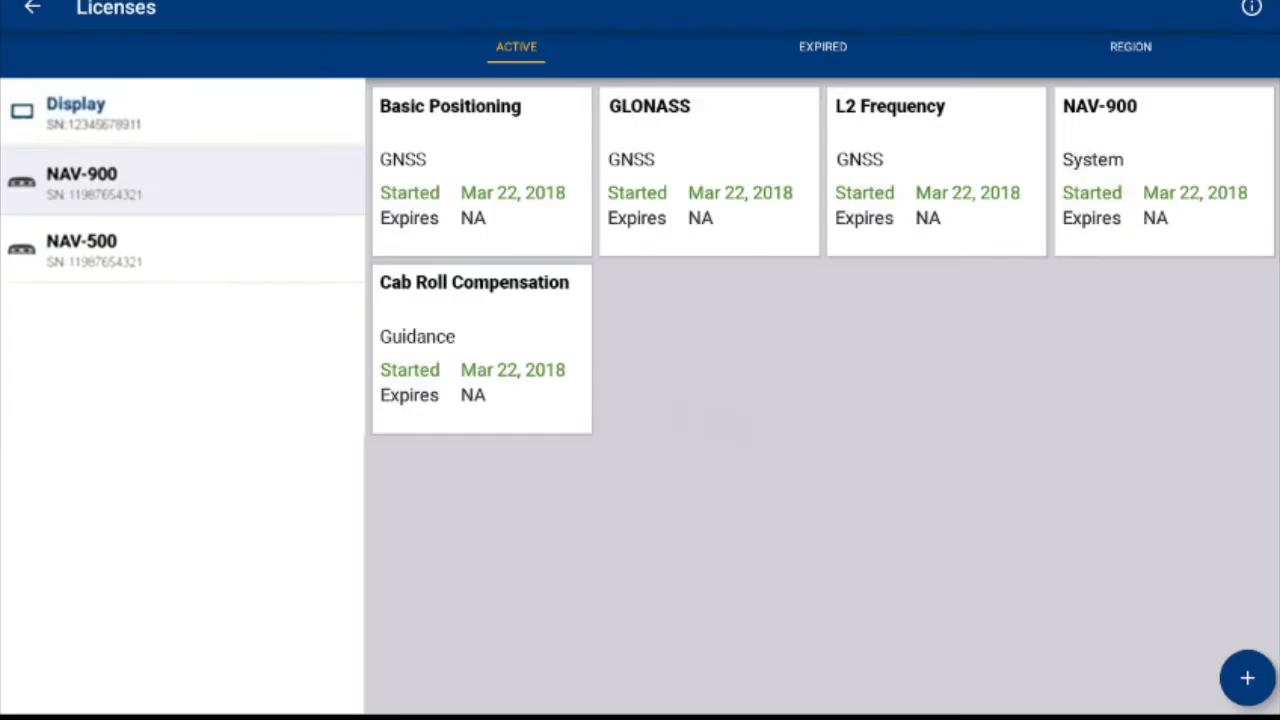